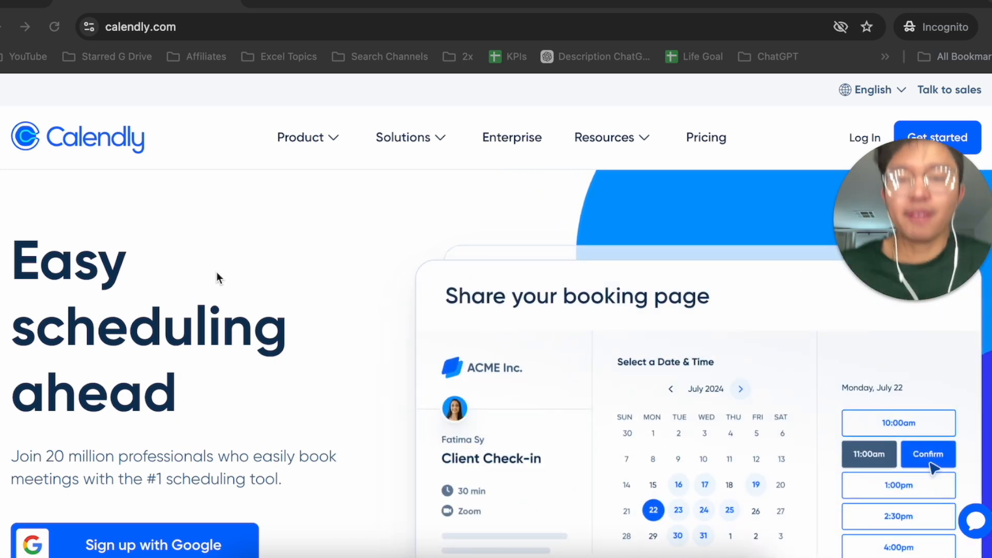
mouse_move(816, 192)
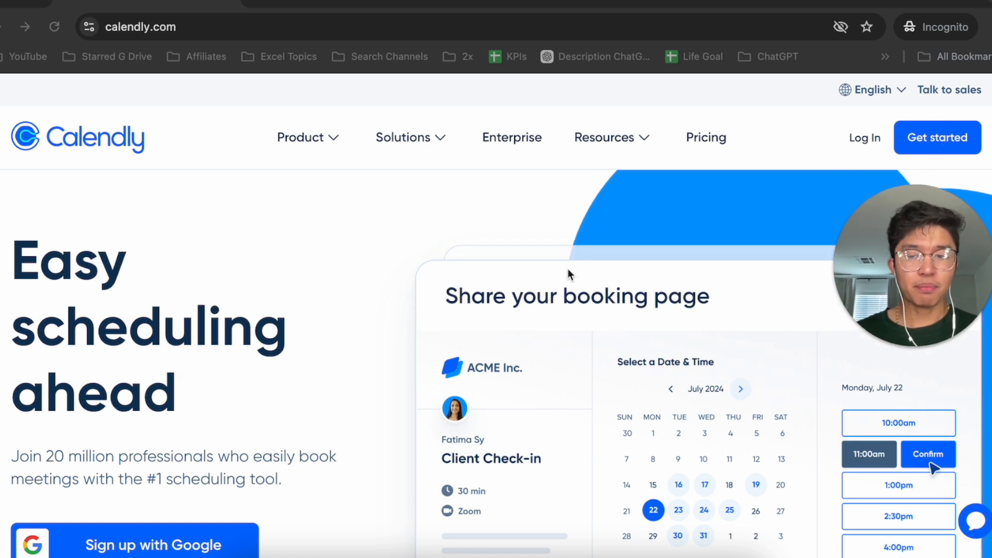
- Sign up for Calendly with the Google account, entering its email and password
scroll("down", 3)
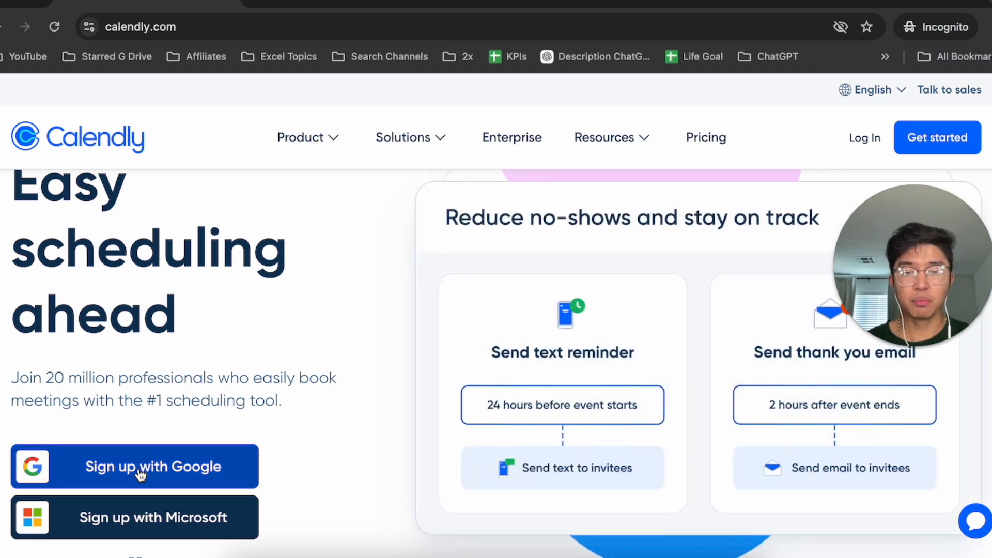
left_click(134, 466)
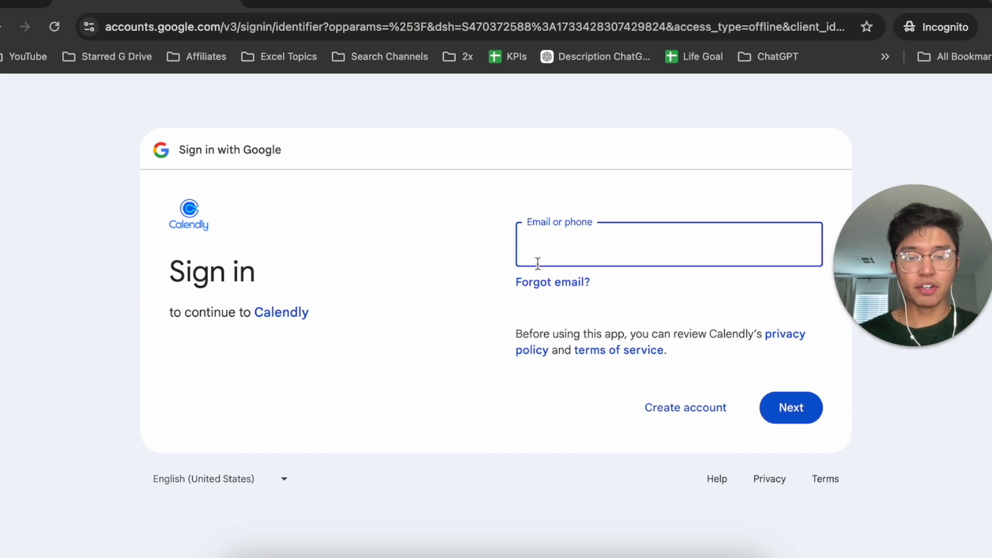
left_click(790, 408)
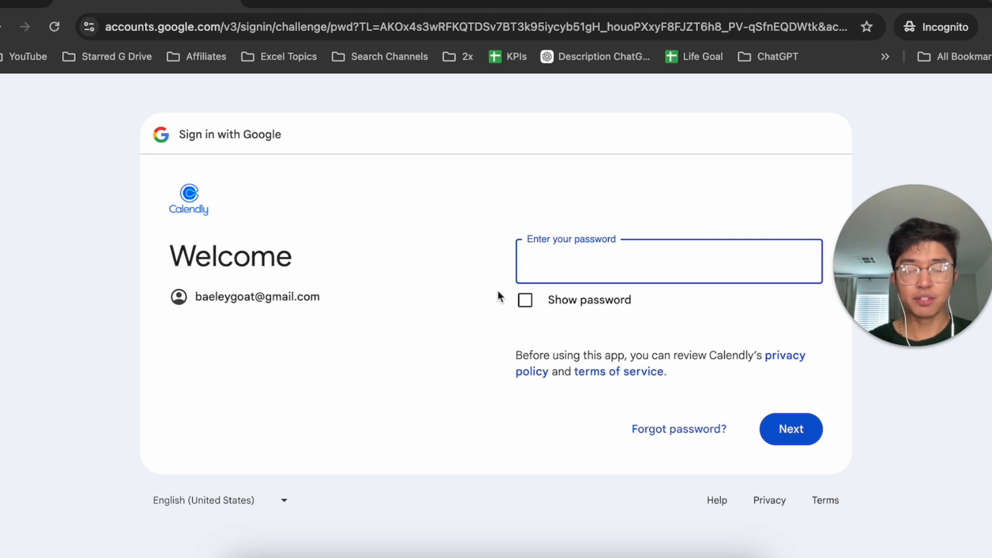
left_click(790, 429)
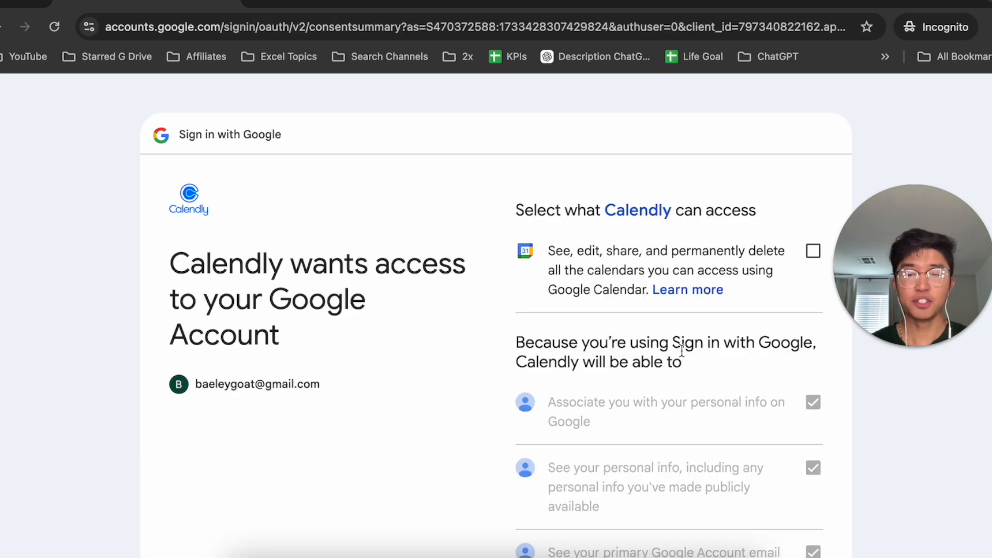
mouse_move(587, 293)
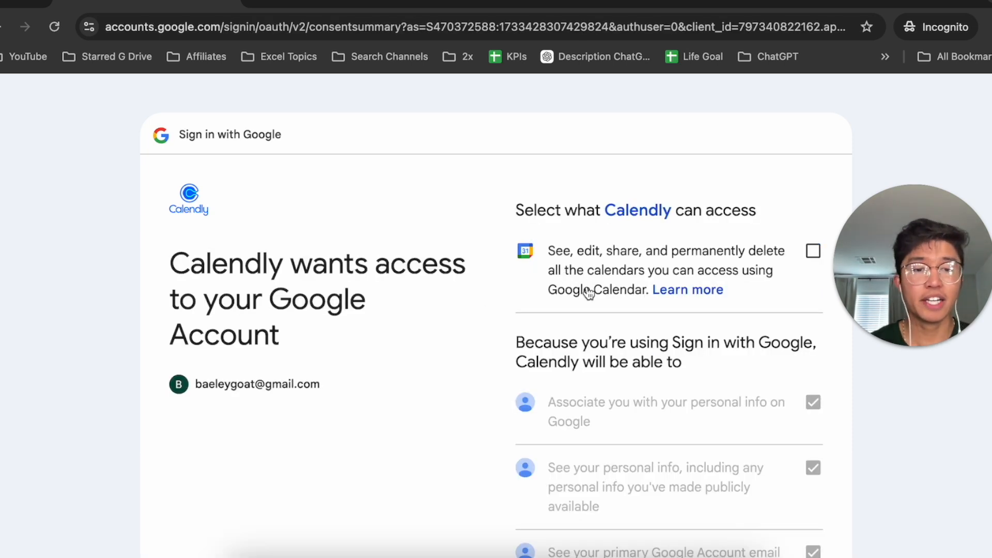
- Review the Google consent page and allow Calendly access to the account
scroll("down", 3)
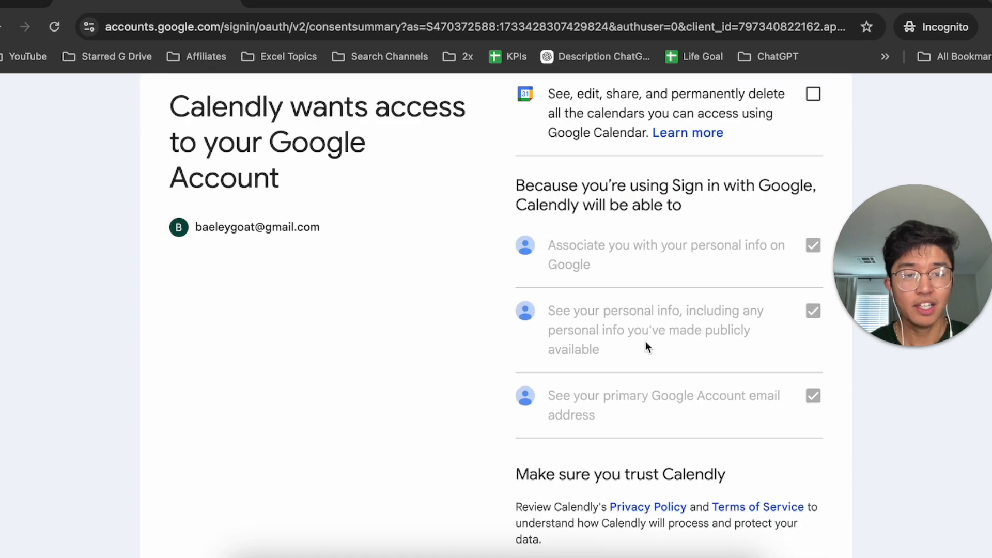
scroll("down", 3)
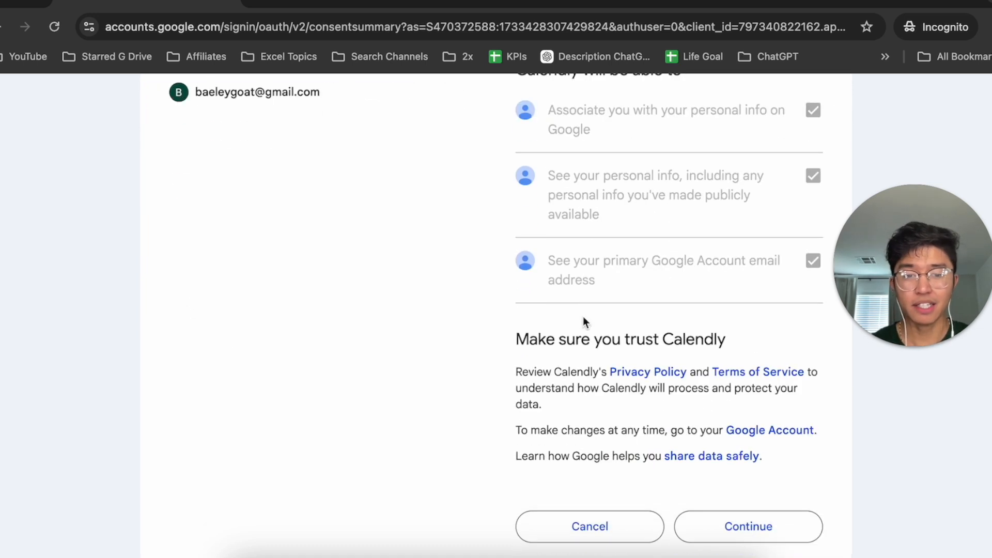
left_click(748, 526)
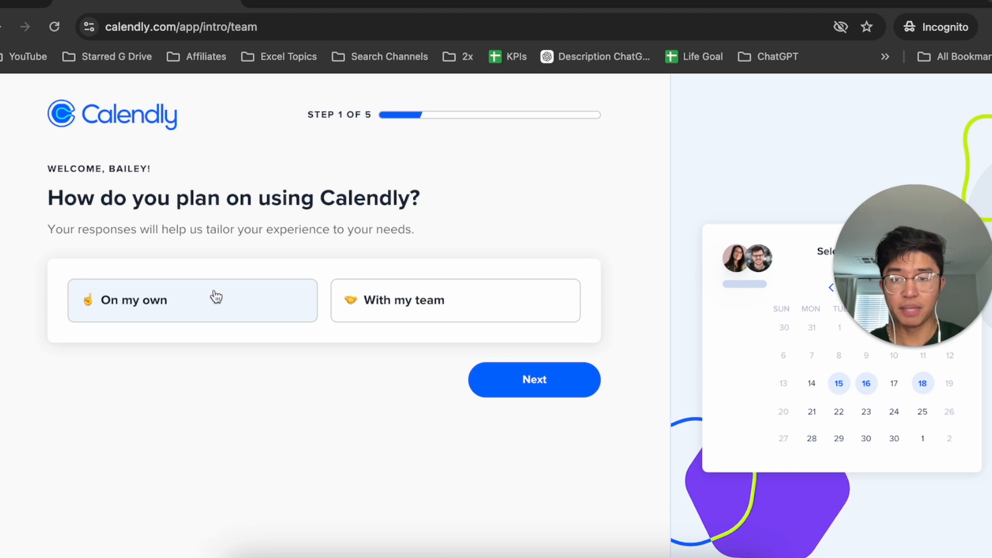
- Answer onboarding with 'On my own' usage and Education as the role
left_click(533, 379)
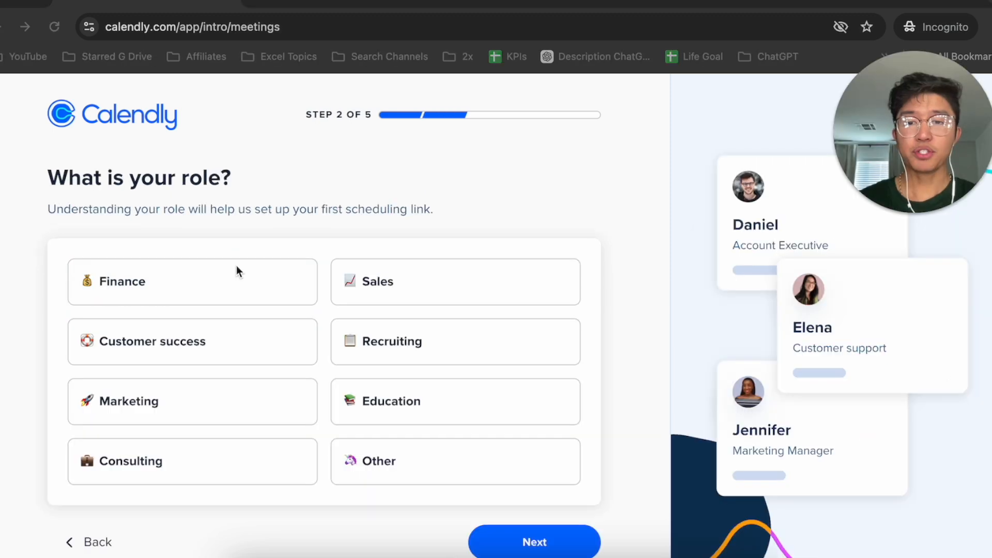
mouse_move(276, 263)
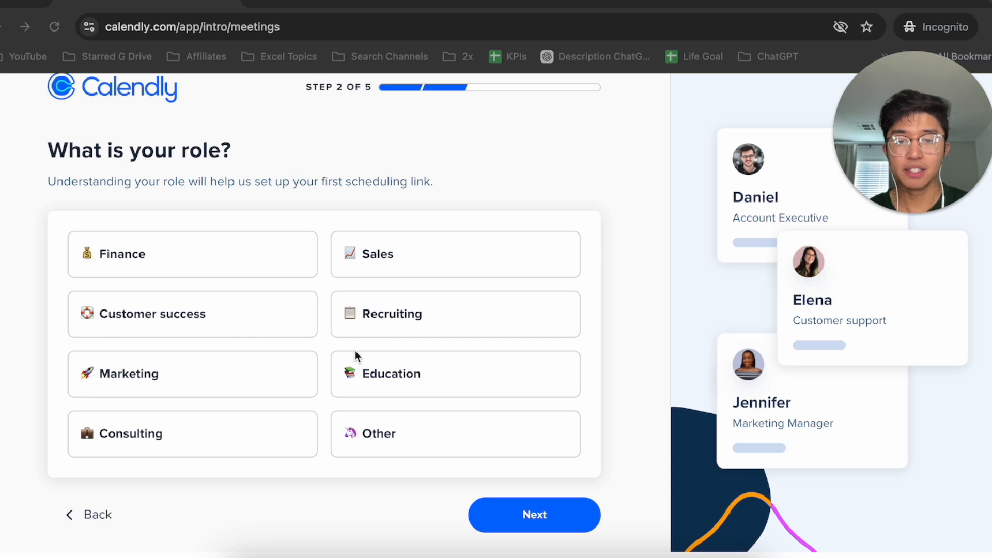
left_click(454, 373)
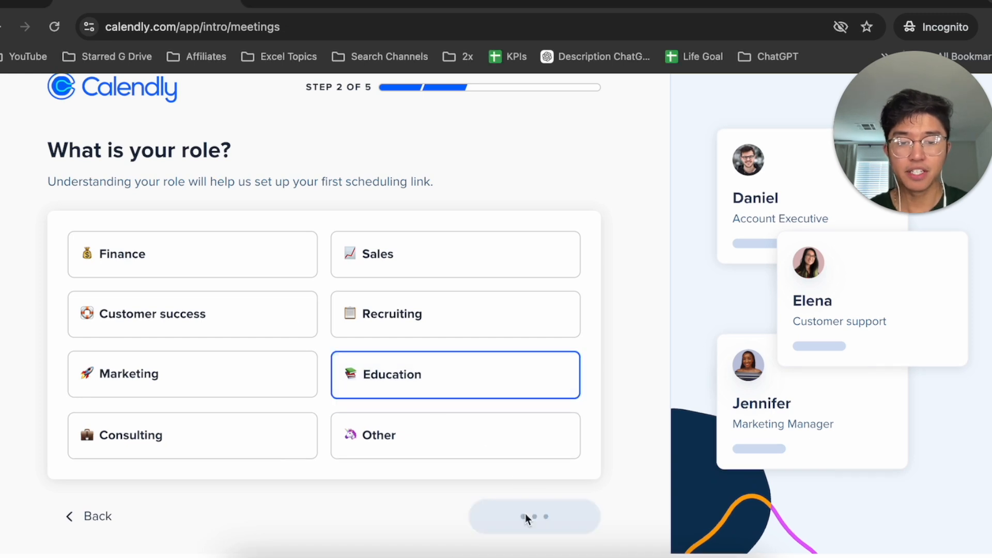
left_click(533, 516)
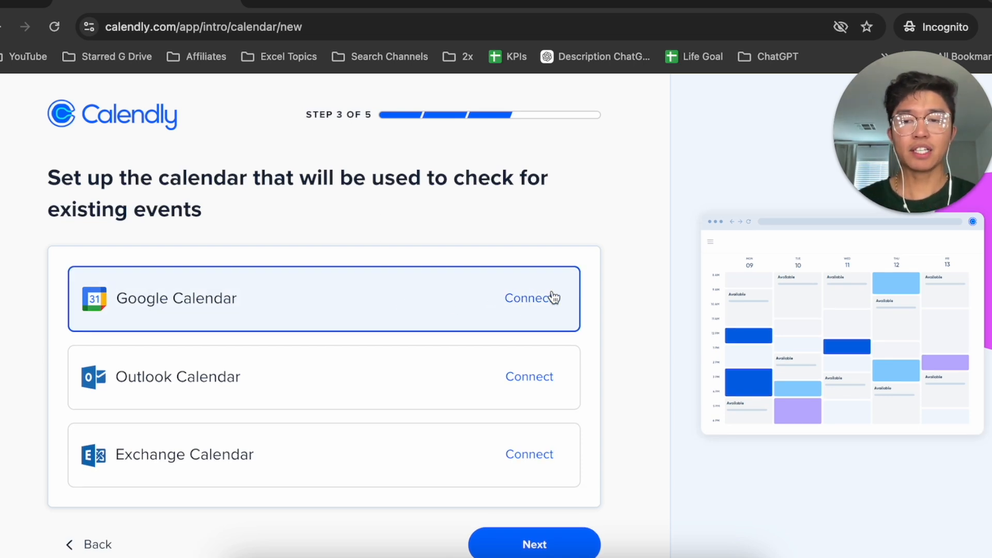
- Connect Google Calendar for conflict checks and new events, then continue past that step
left_click(530, 298)
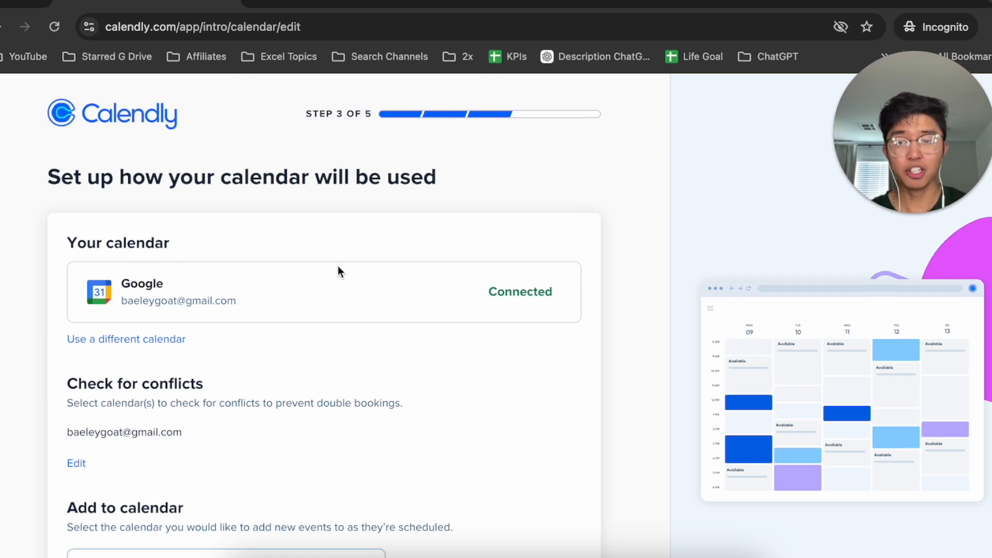
scroll("down", 3)
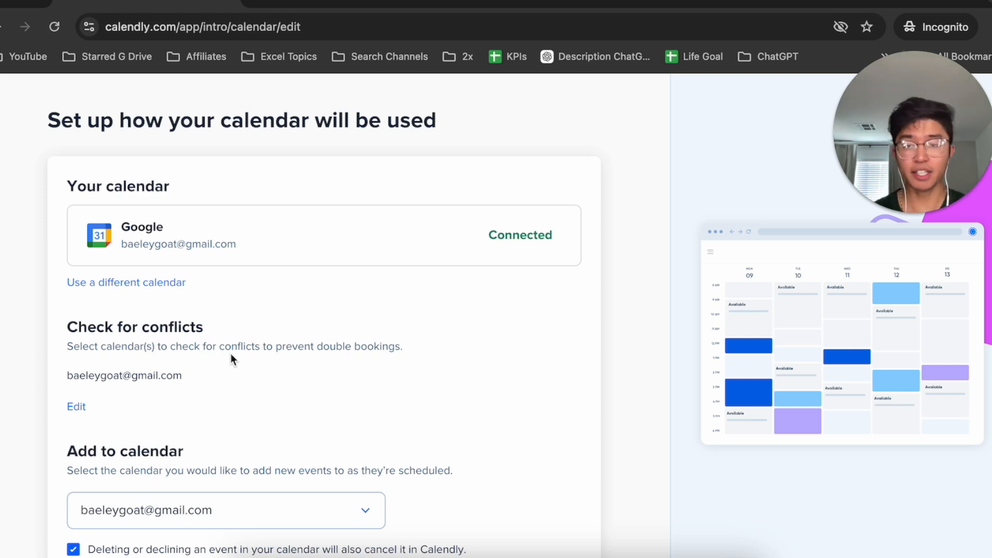
scroll("down", 3)
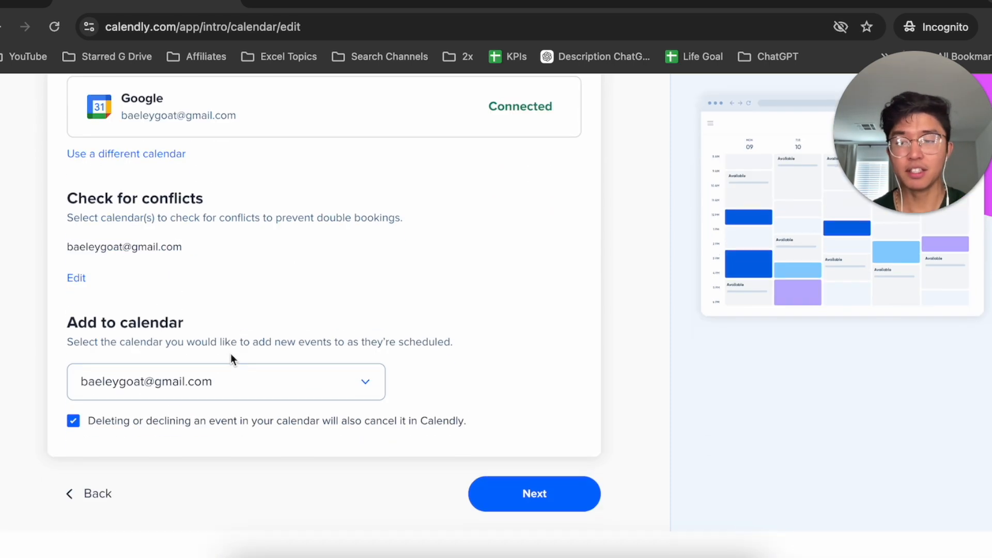
left_click(533, 494)
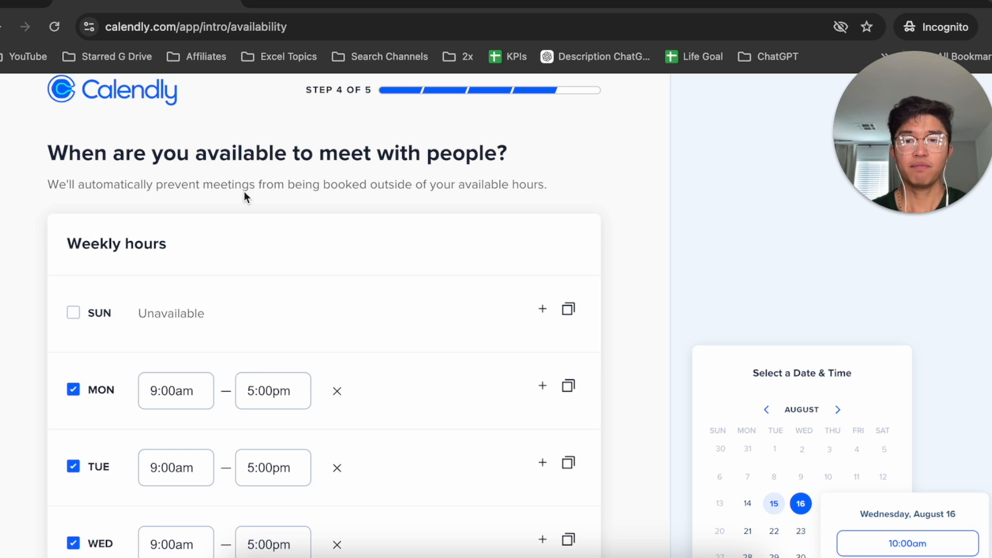
- Re-enable Thursday and make Friday start at 8:30am in weekday availability
scroll("down", 3)
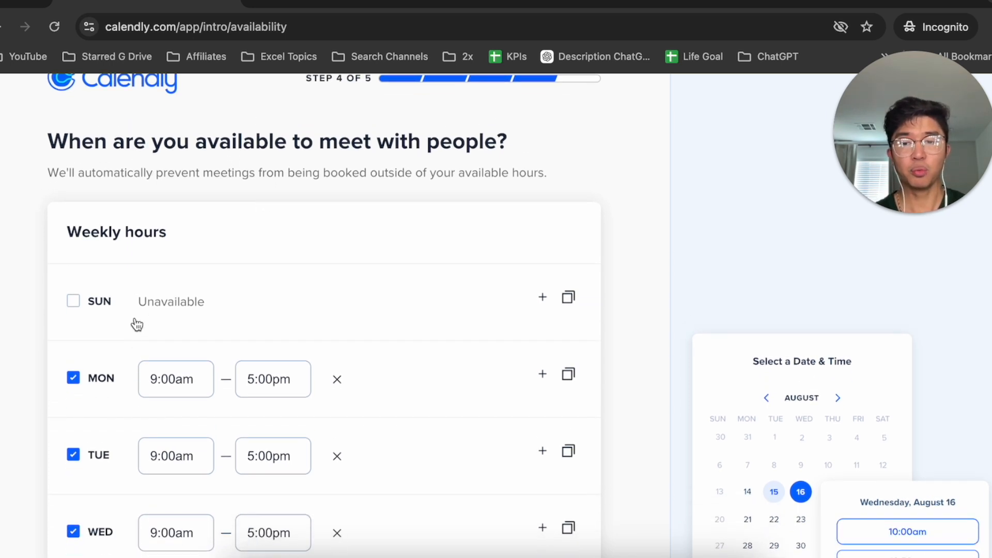
scroll("down", 3)
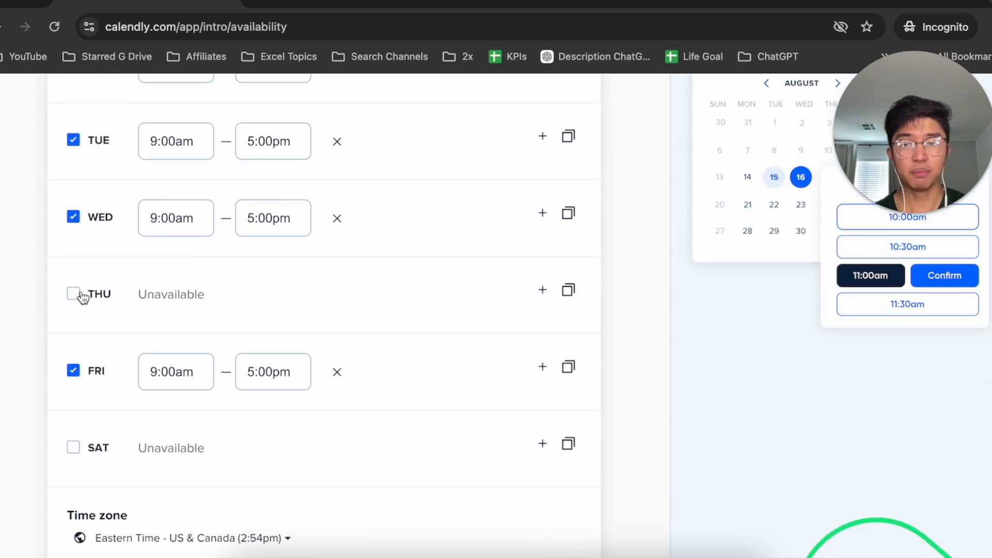
left_click(73, 294)
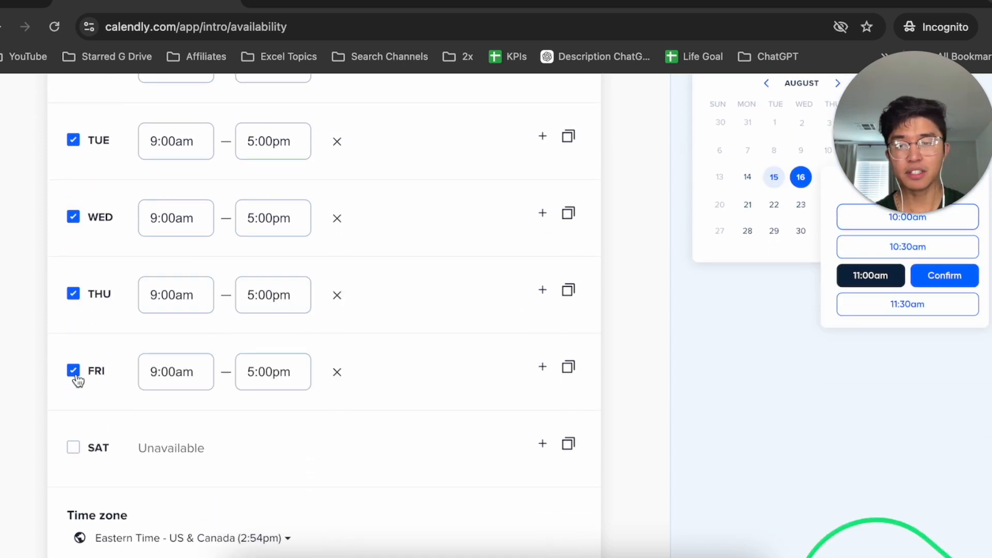
left_click(175, 372)
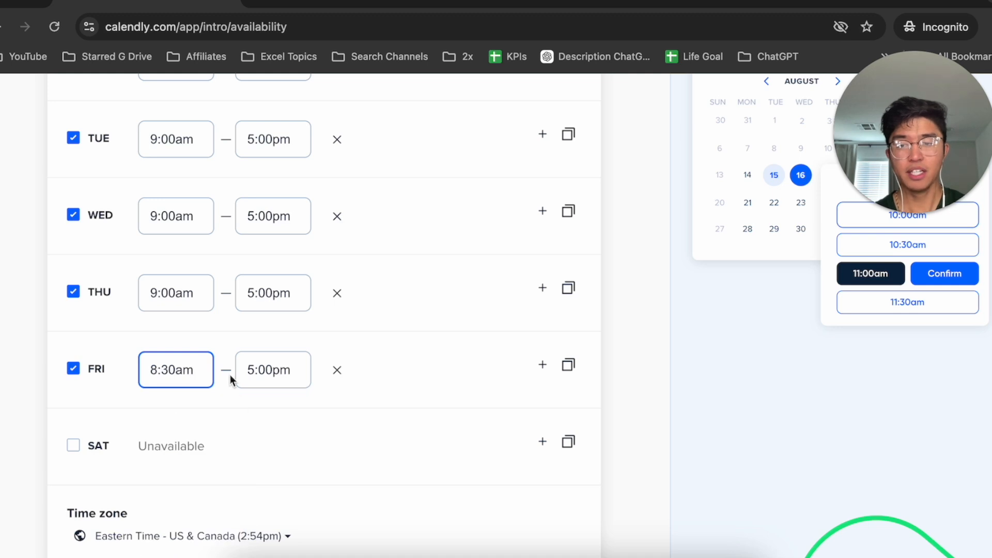
scroll("down", 3)
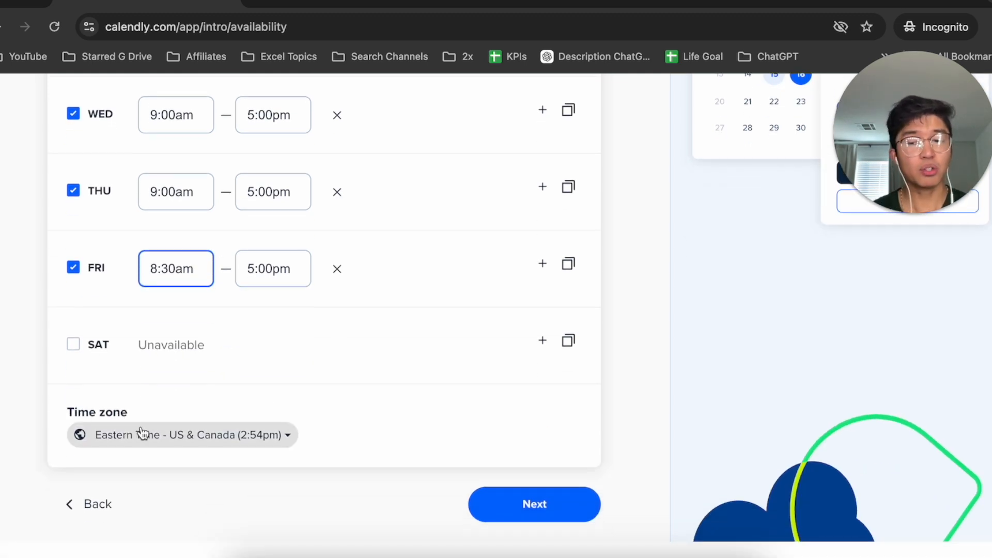
mouse_move(186, 435)
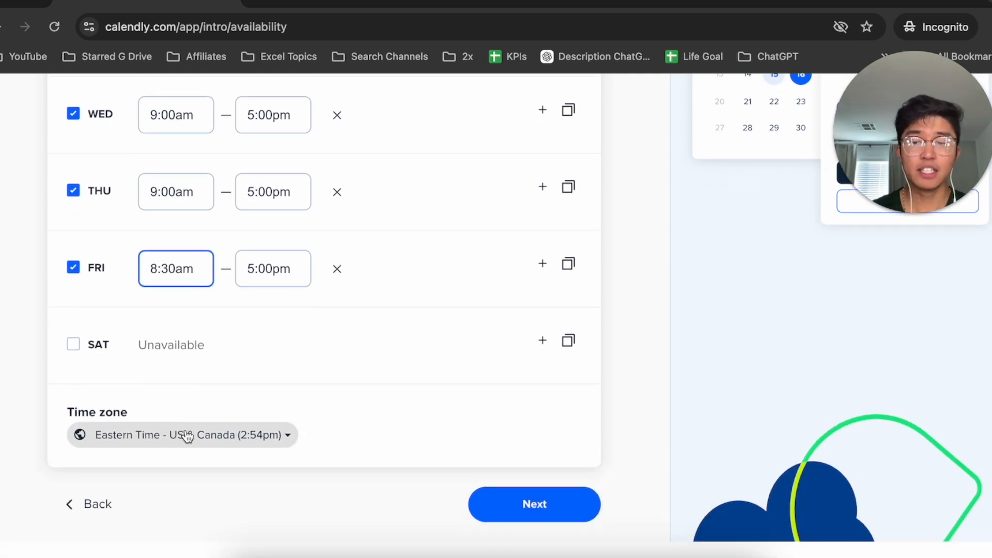
scroll("up", 3)
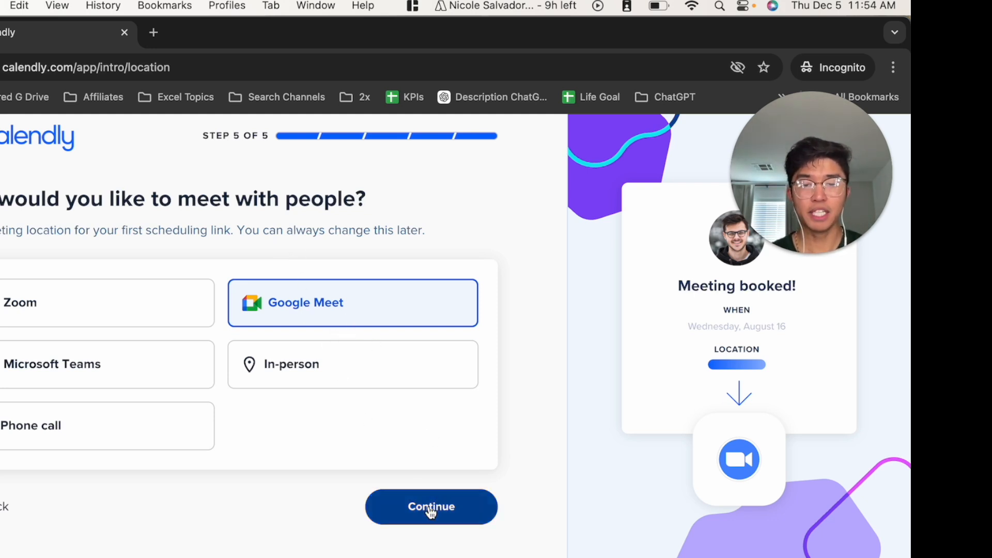
- Choose Google Meet as the meeting location and finish onboarding
left_click(431, 506)
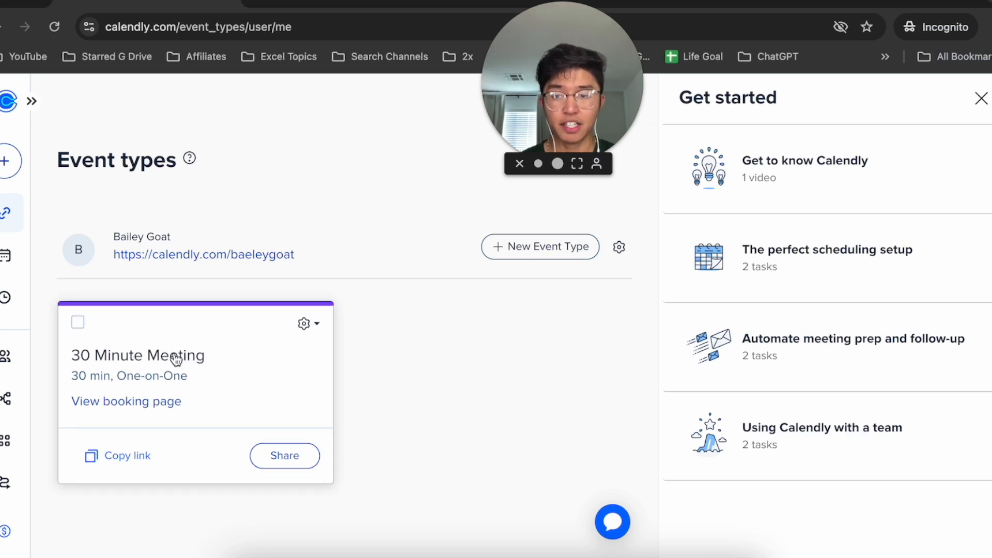
- Change the 30 Minute Meeting's booking window from 60 to 14 calendar days
left_click(136, 354)
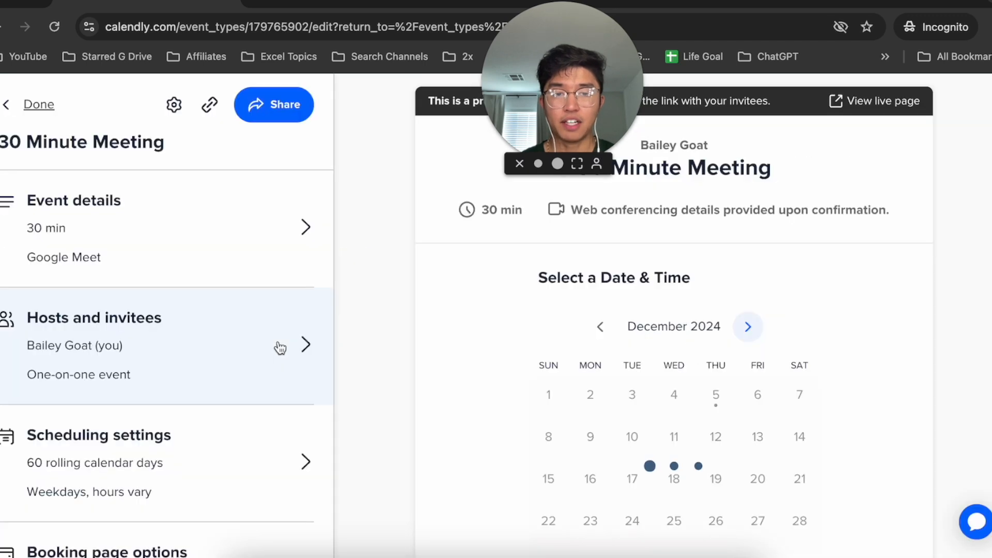
left_click(73, 200)
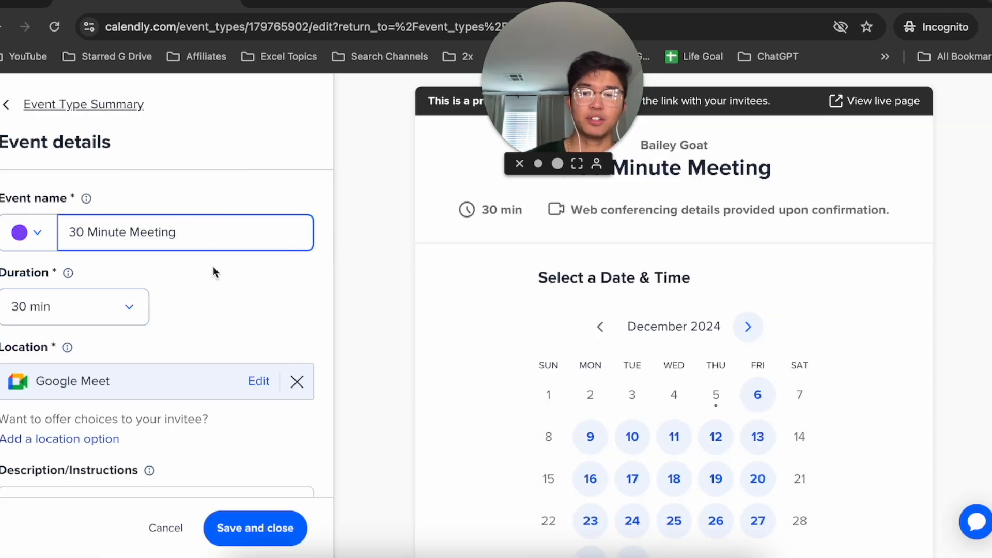
scroll("down", 3)
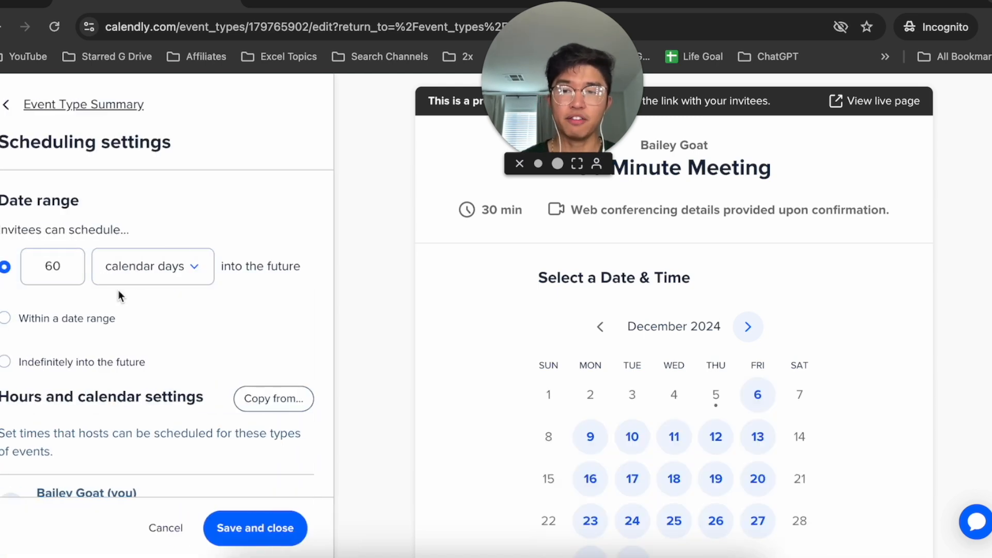
left_click(52, 267)
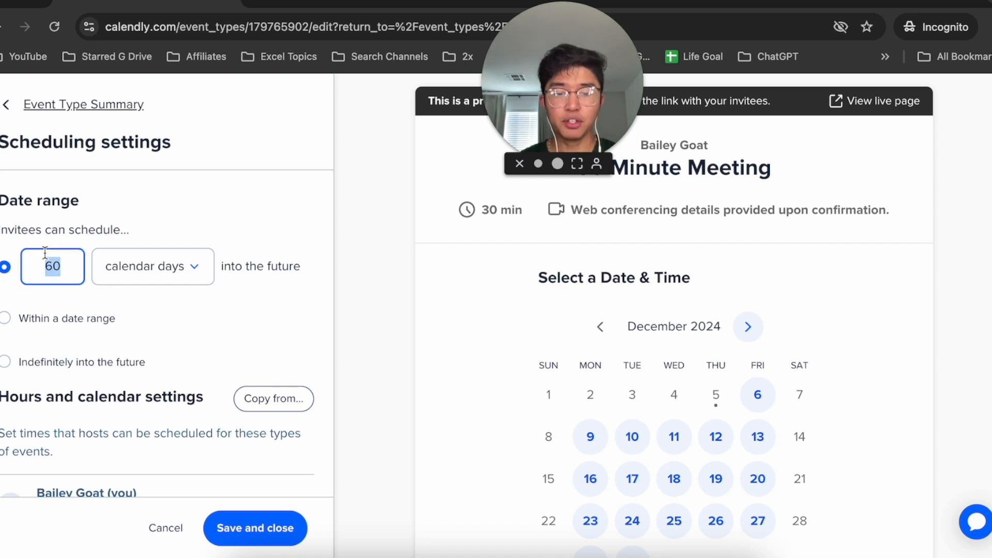
type("14")
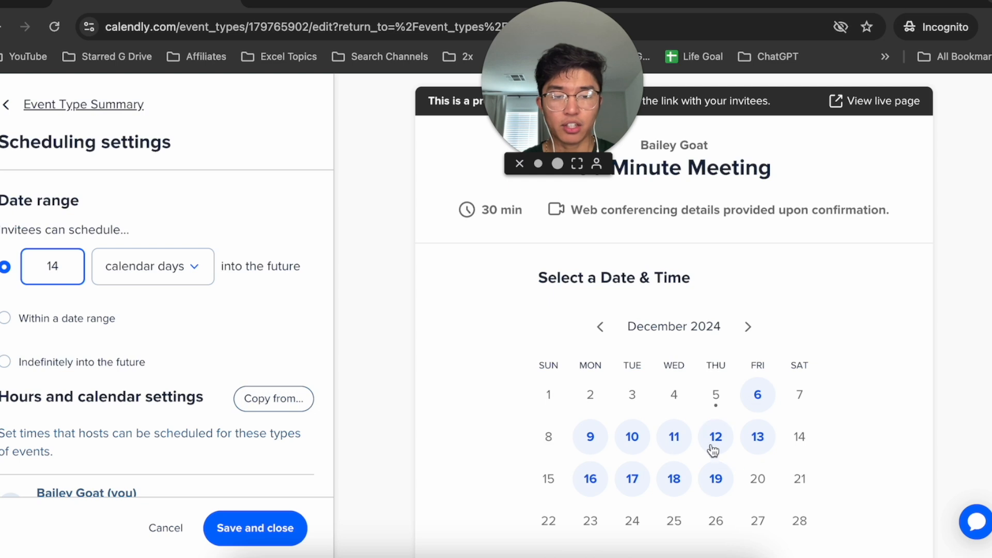
left_click(254, 528)
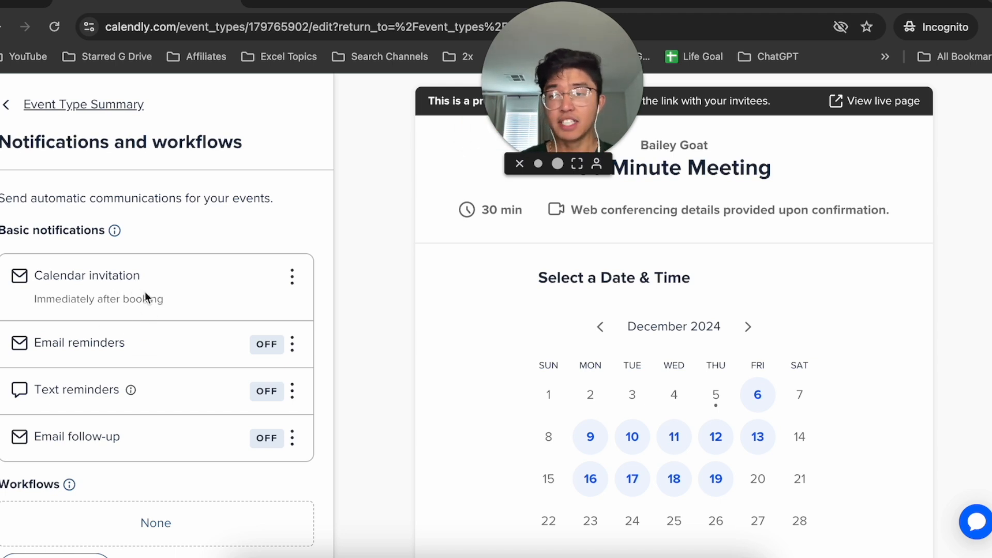
mouse_move(113, 386)
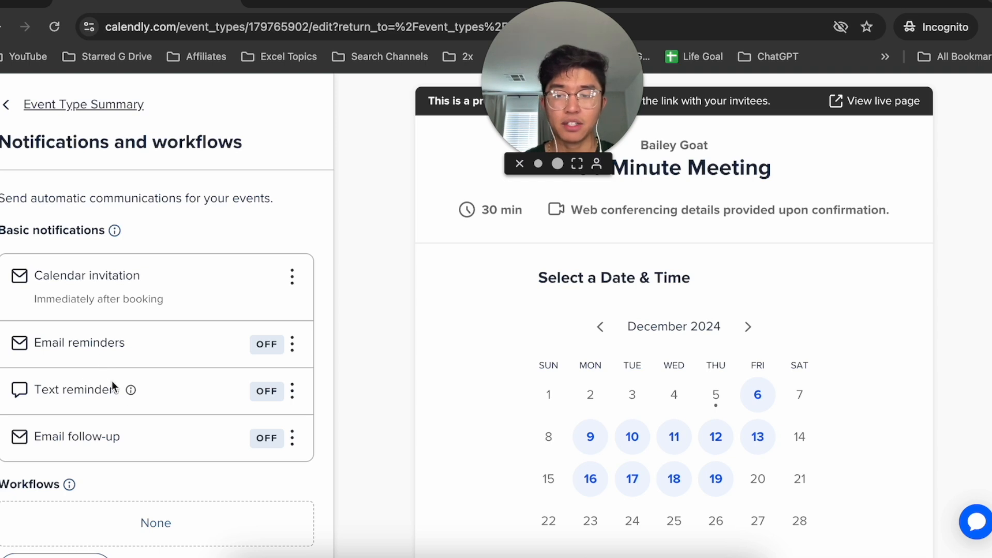
- Save and close the 30 Minute Meeting's edited settings
scroll("down", 3)
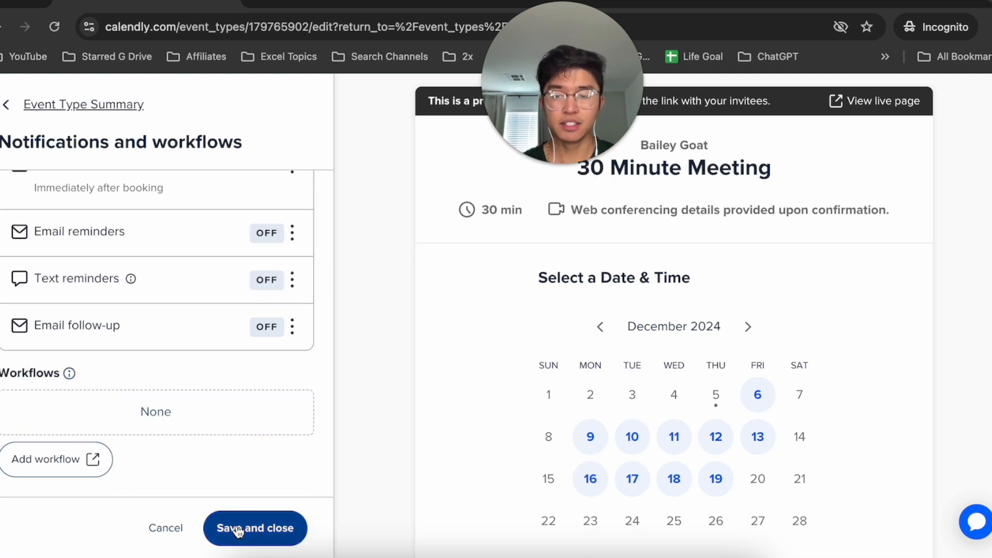
left_click(255, 527)
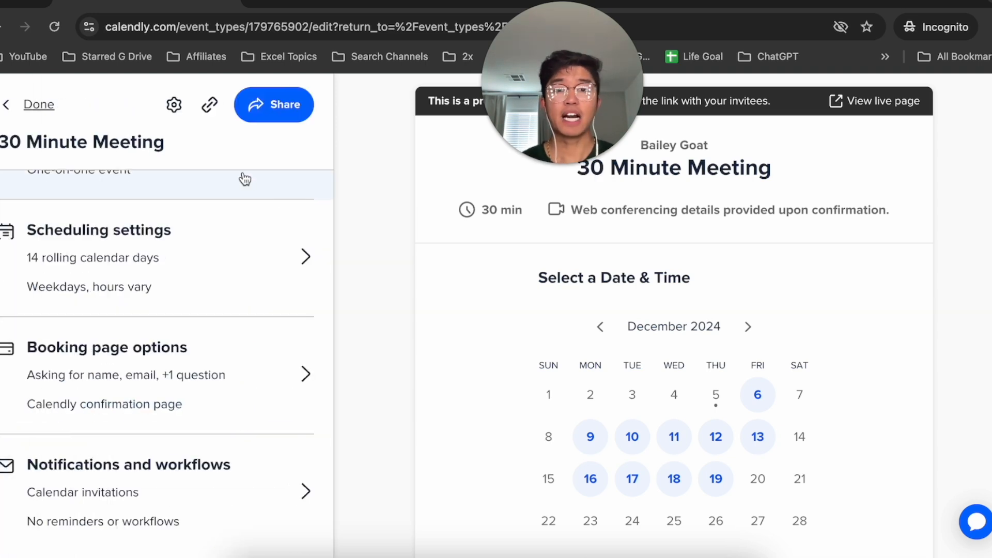